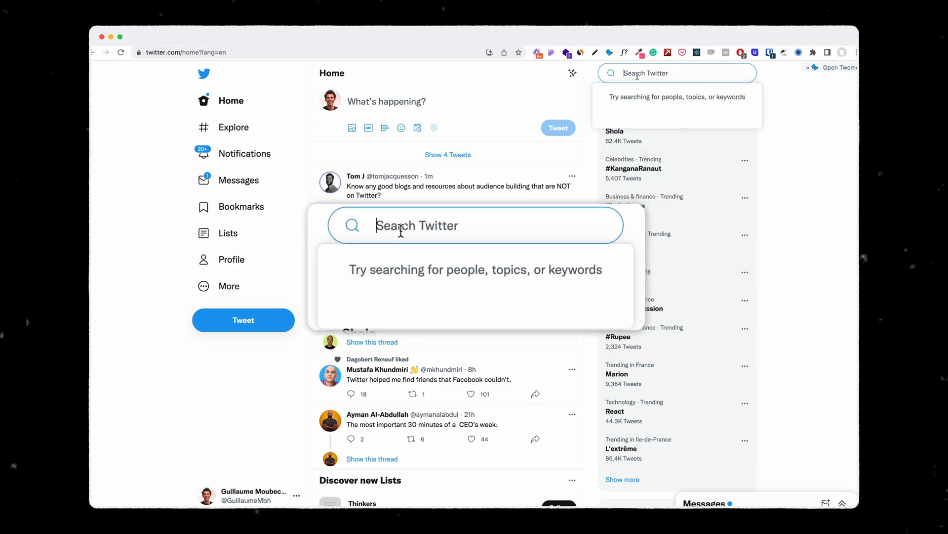
Enter the search query 'from:GuillaumeMbh min_faves:500' for own tweets with at least 500 likes
type("from:GuillaumeMbh min_faves:500")
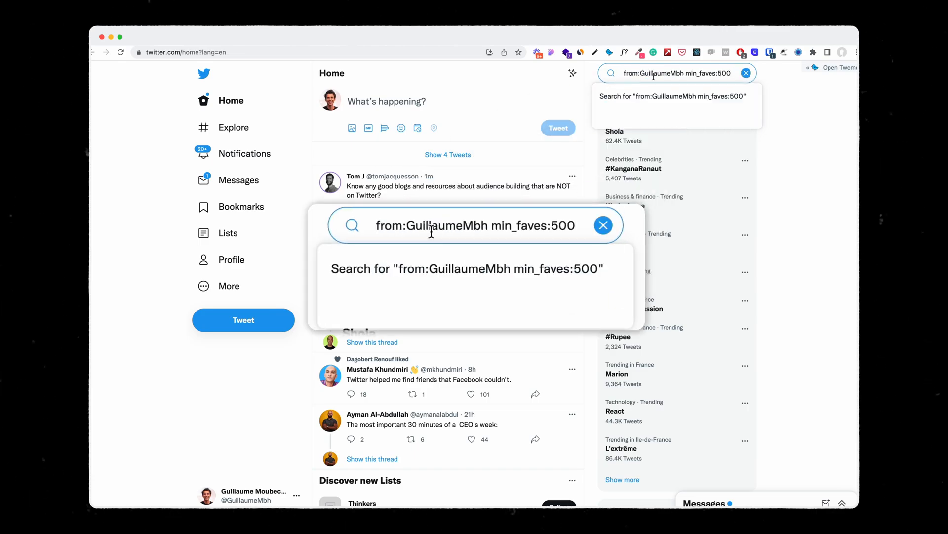
mouse_move(484, 235)
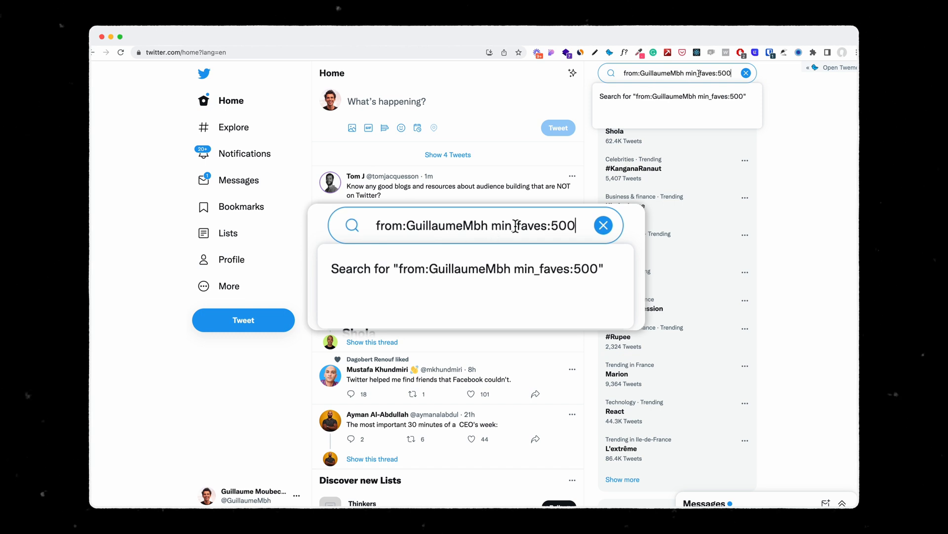
left_click(467, 268)
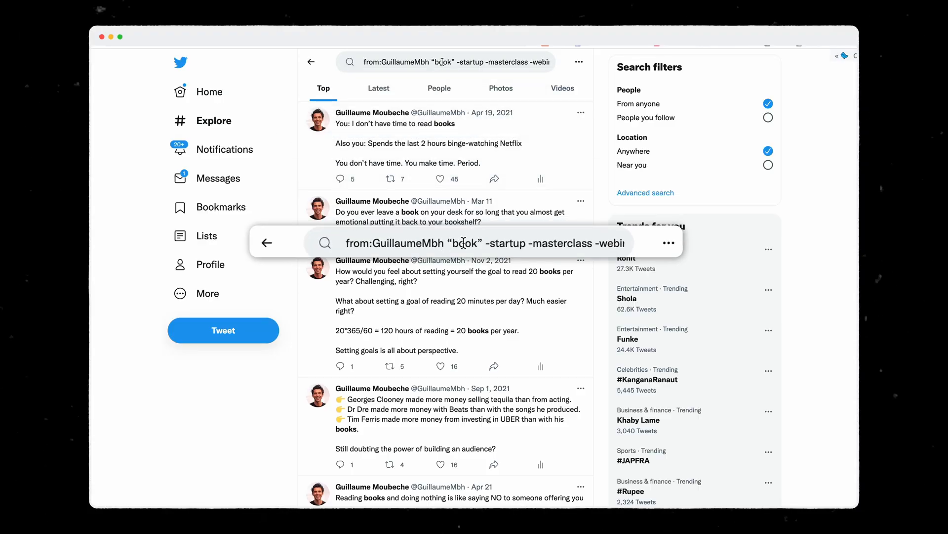
mouse_move(478, 243)
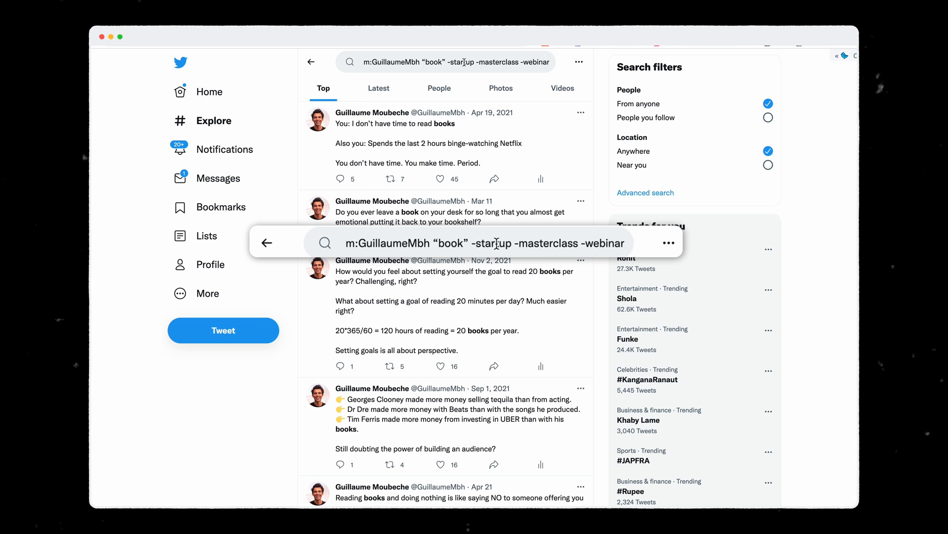
mouse_move(525, 243)
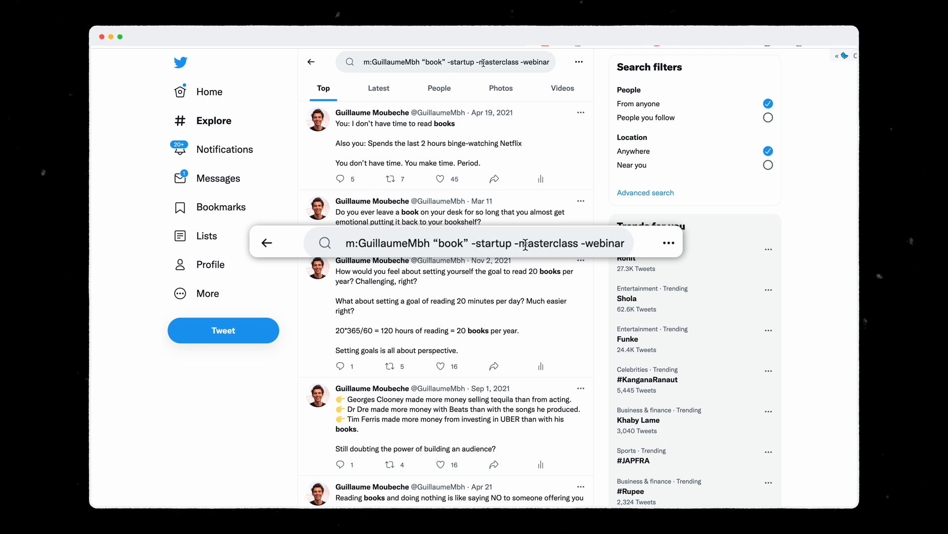